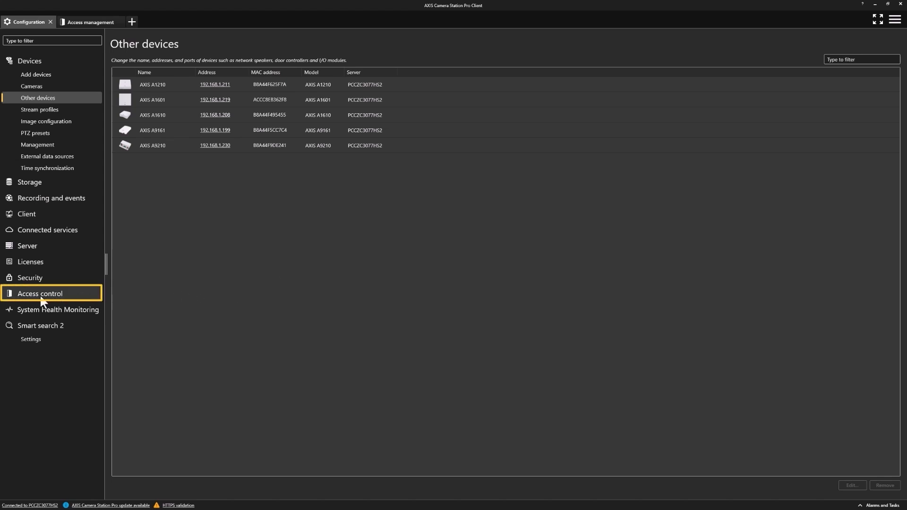
Show the Doors and zones page under Access control, listing the five existing doors
click(40, 294)
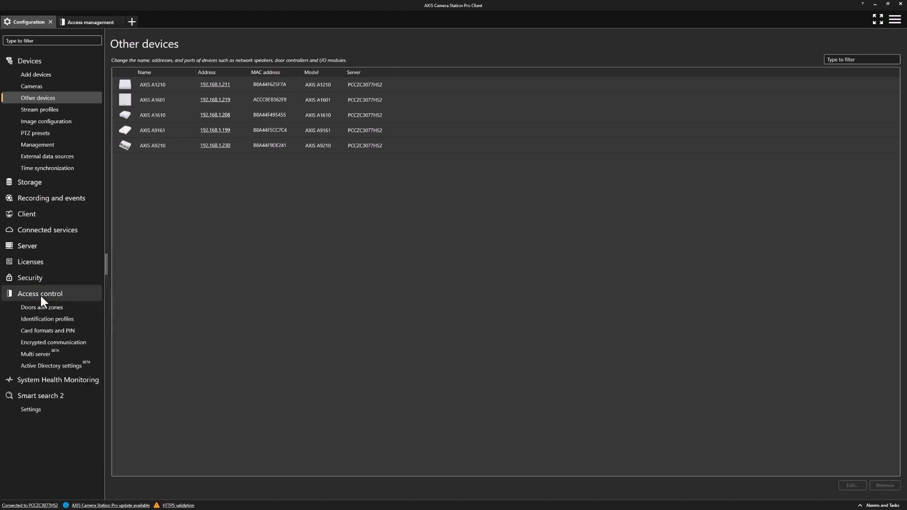
click(41, 307)
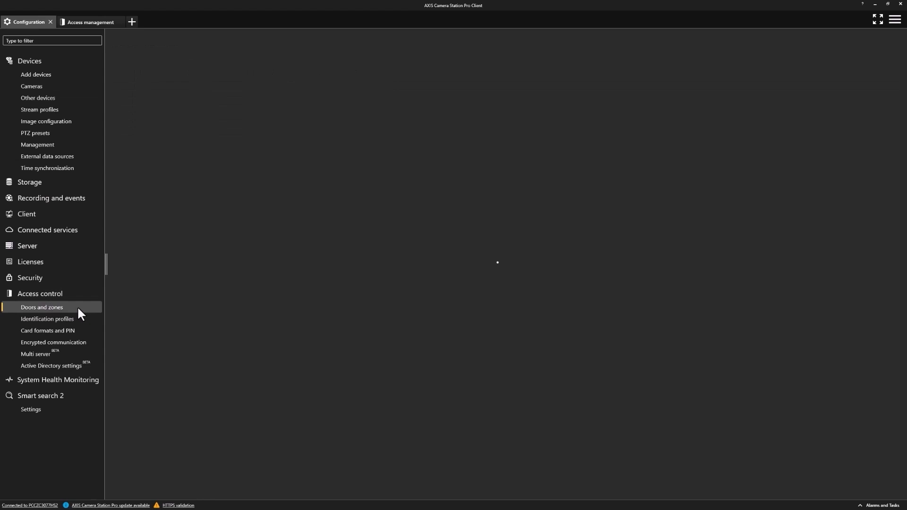
click(41, 307)
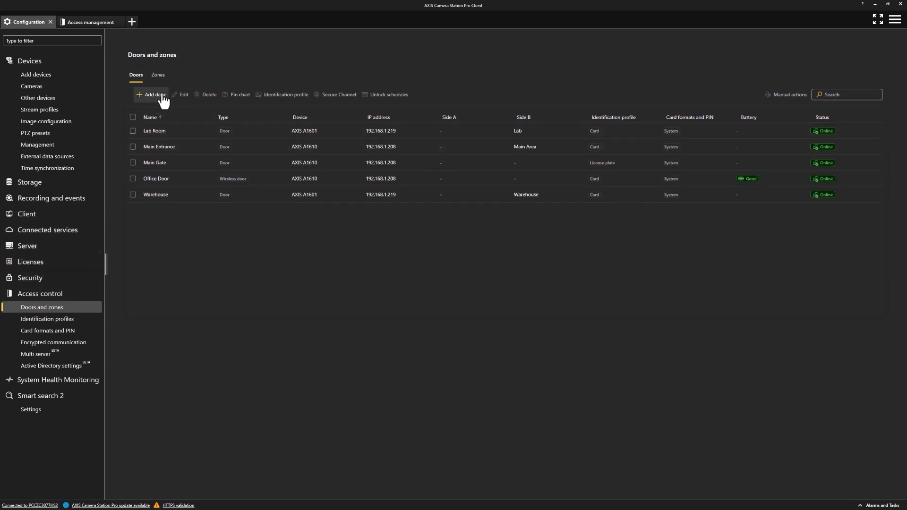
Create a door named 'Guest Room' of type Door on the AXIS A1210 and continue to its configuration
click(150, 96)
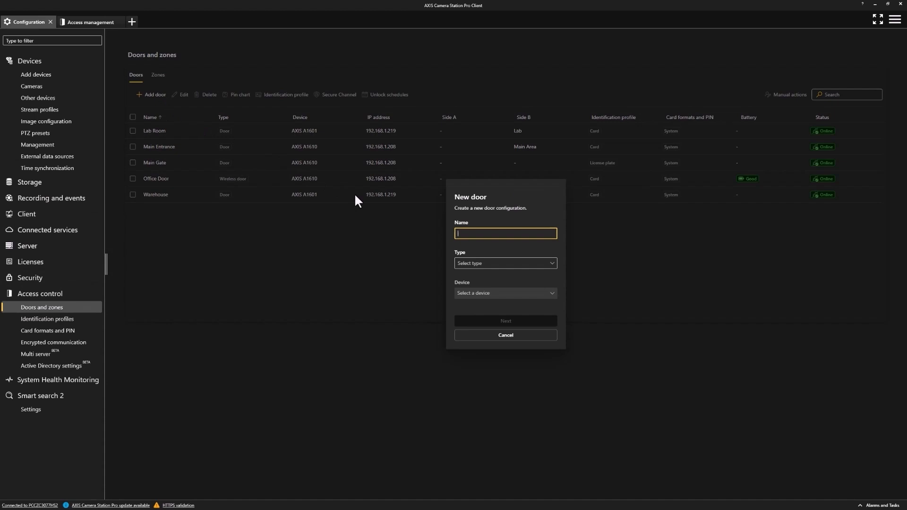
text(G)
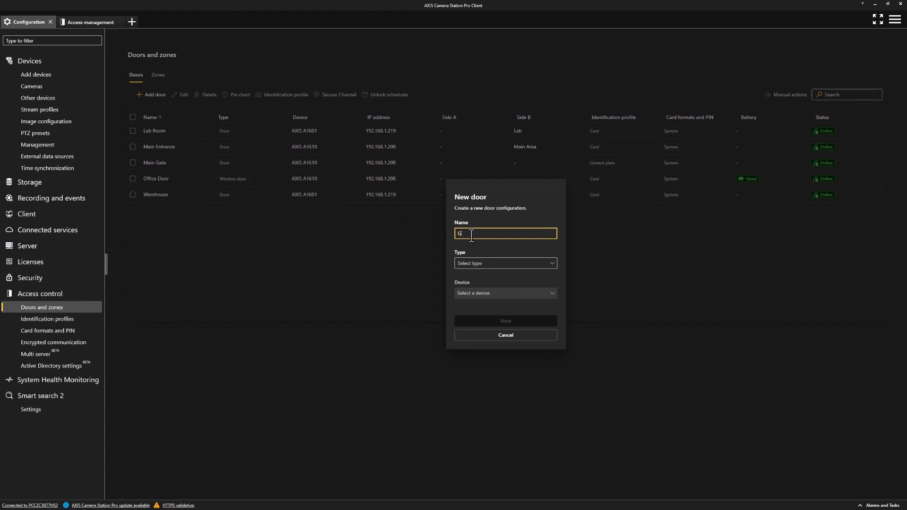
text(uest Room)
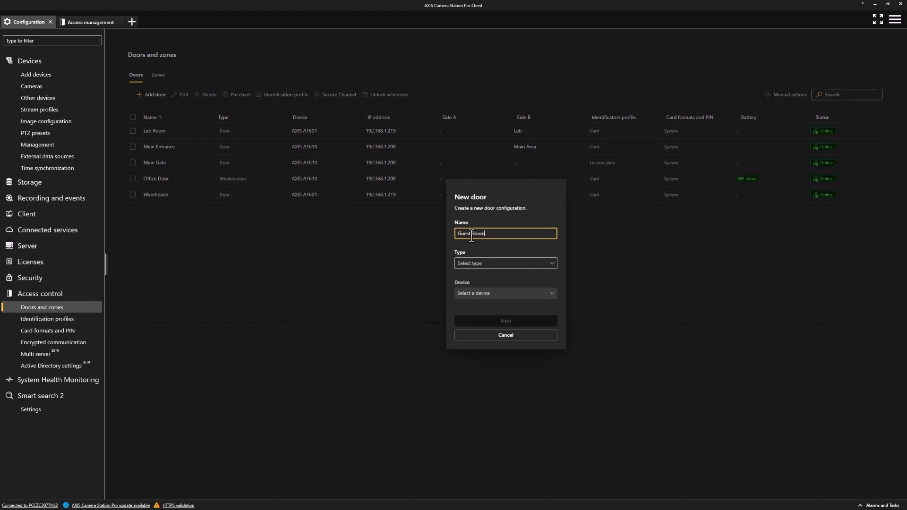
click(504, 264)
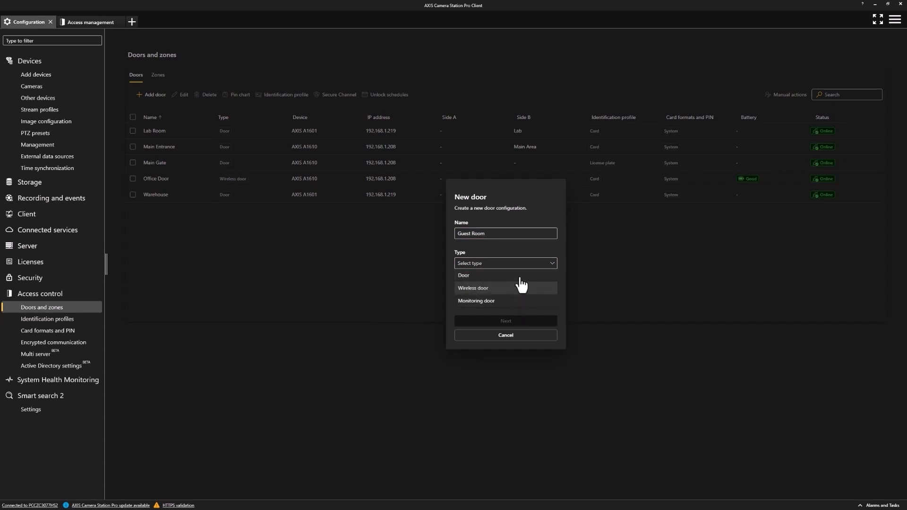
click(463, 275)
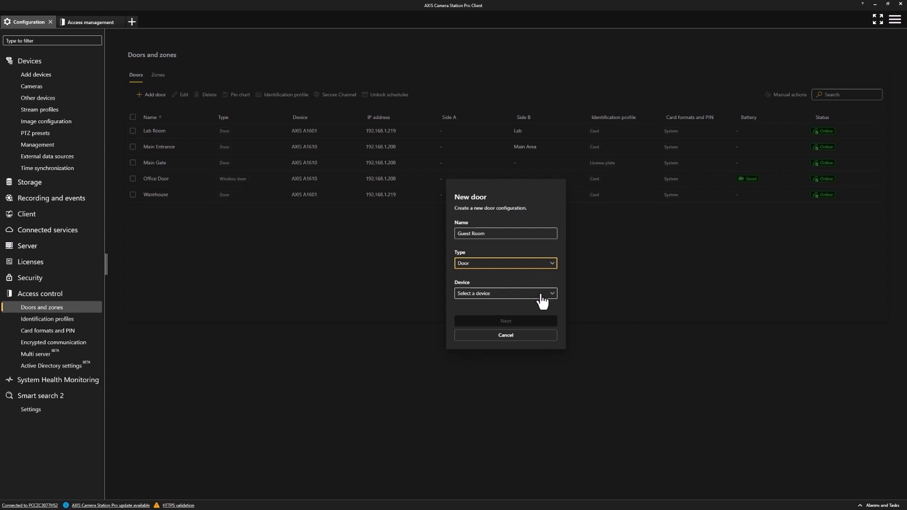
click(504, 293)
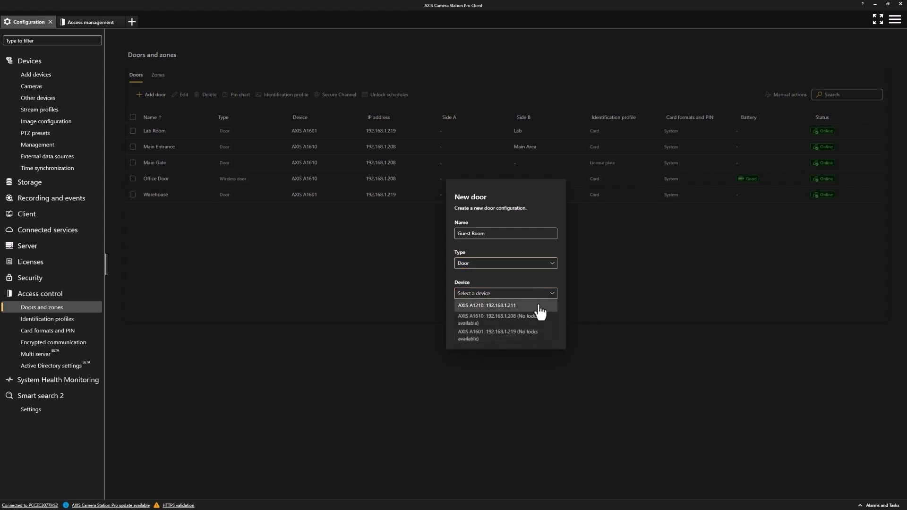
click(487, 305)
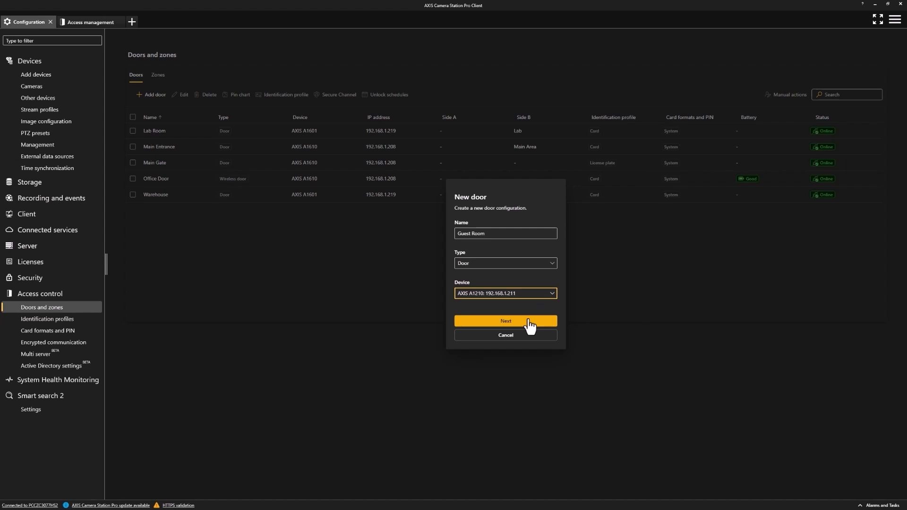
click(505, 322)
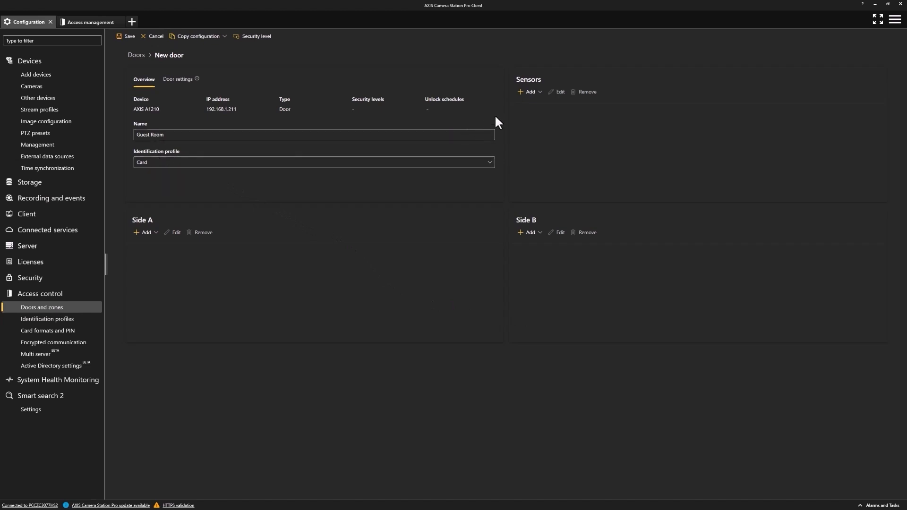
mouse_move(529, 91)
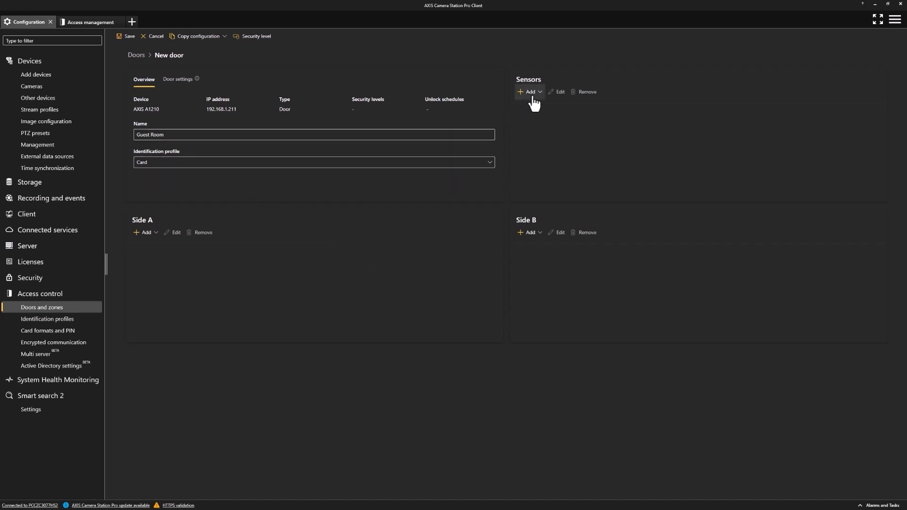
Add a door position sensor with default settings, reading open when the circuit is open
click(528, 92)
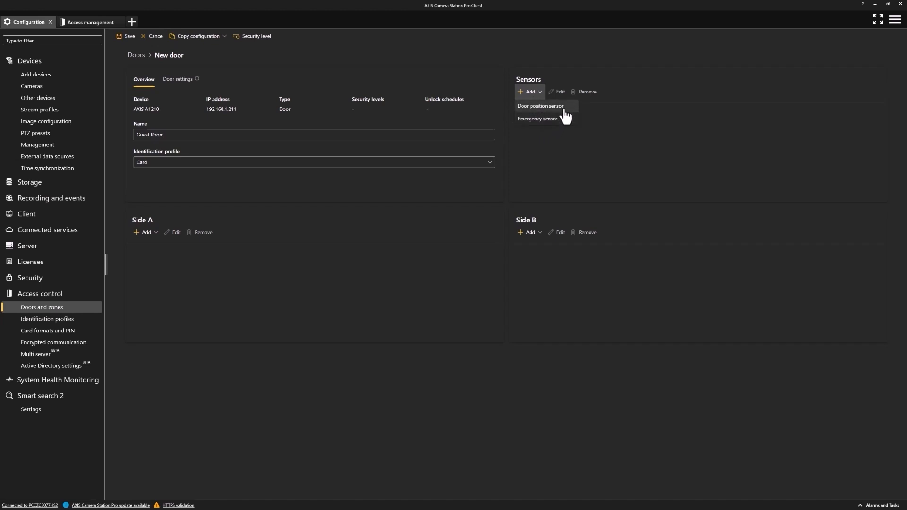
click(539, 107)
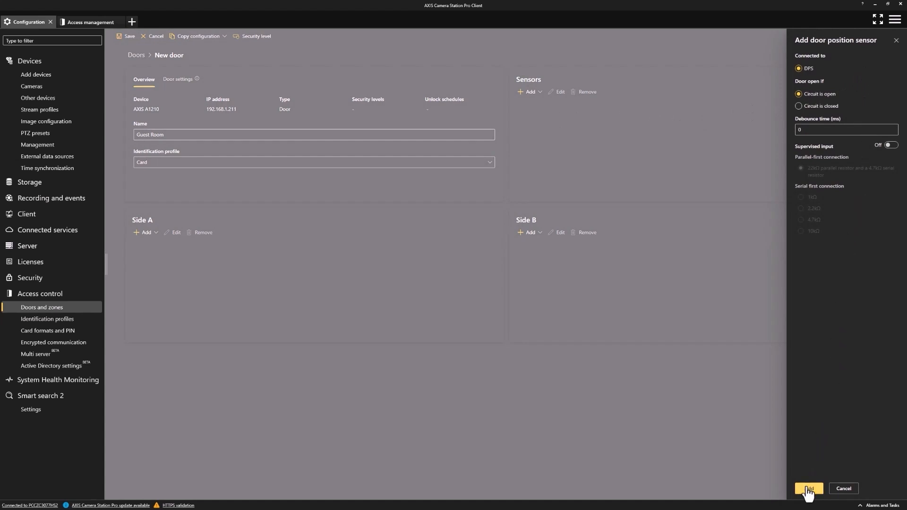
click(808, 489)
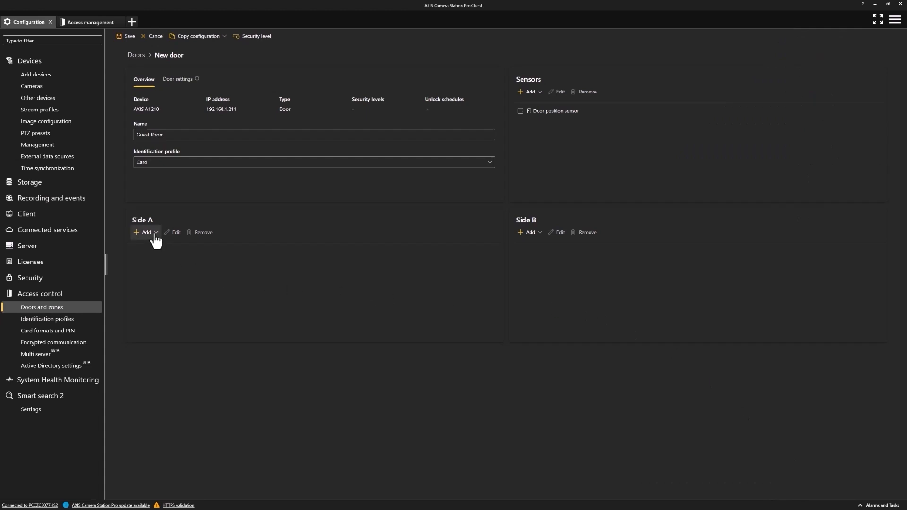
Add an OSDP card reader on reader port 1 to side A, keeping its default settings
click(146, 232)
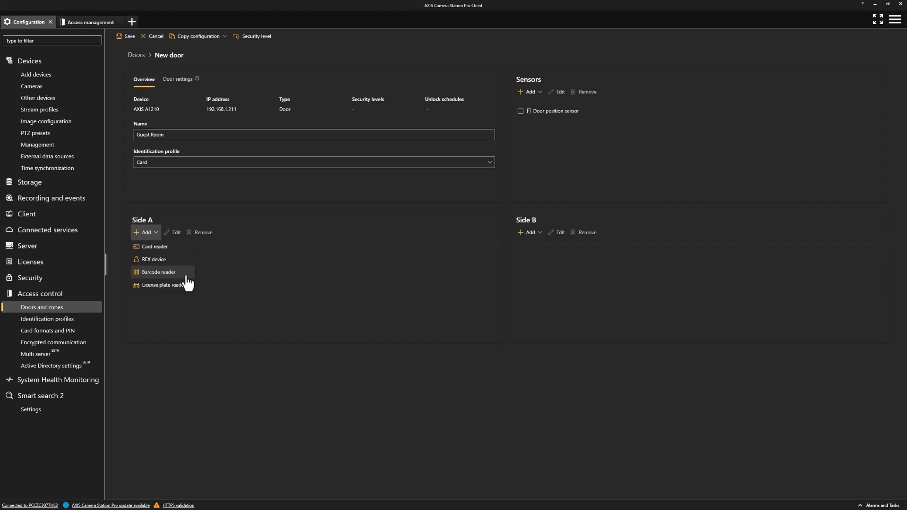
mouse_move(168, 249)
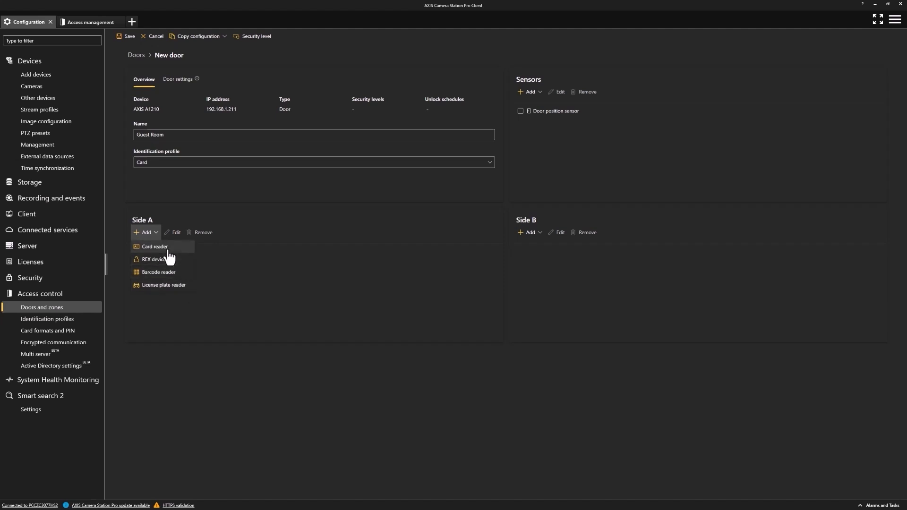
click(154, 247)
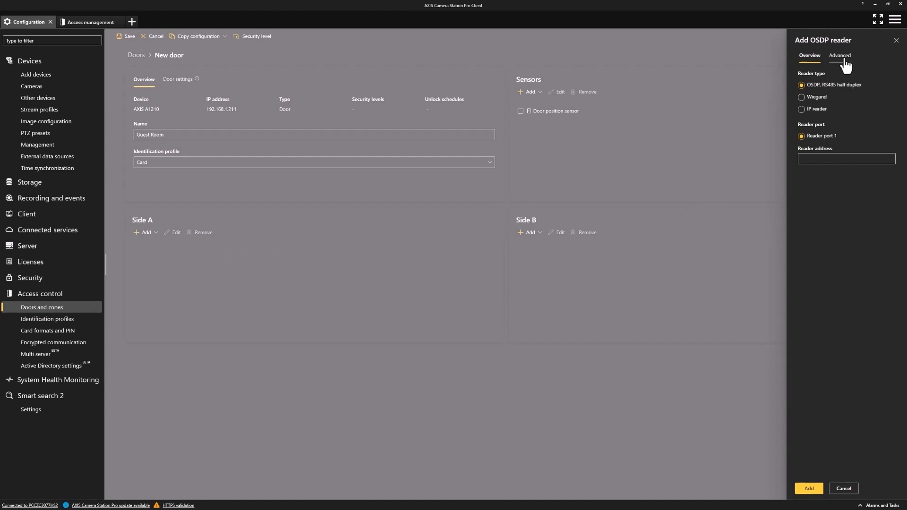
click(839, 56)
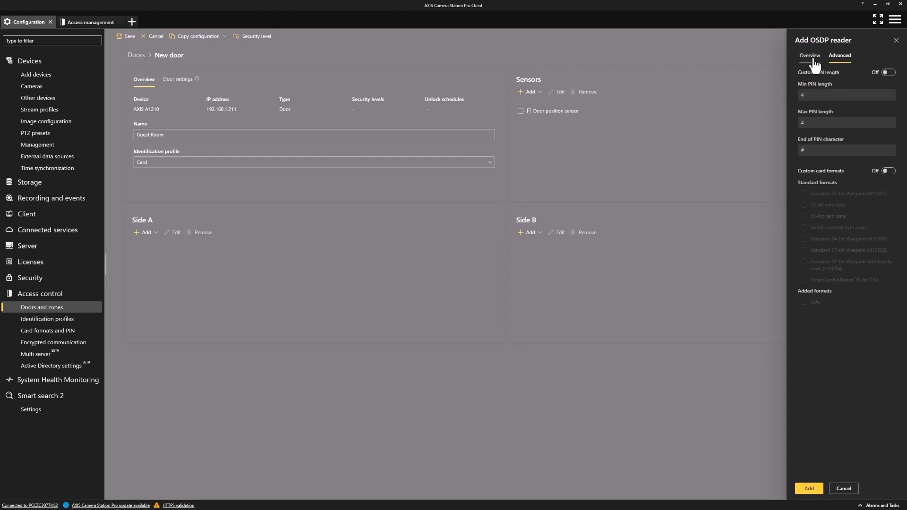
click(810, 55)
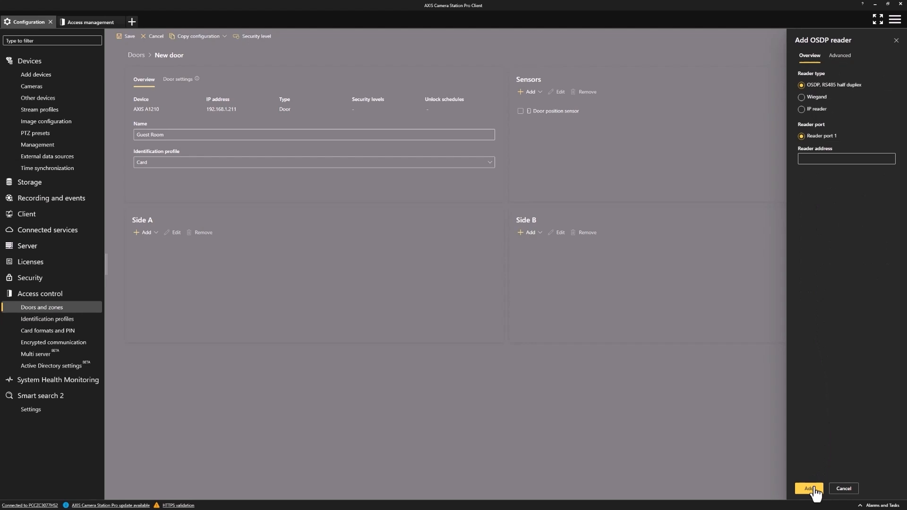
click(809, 490)
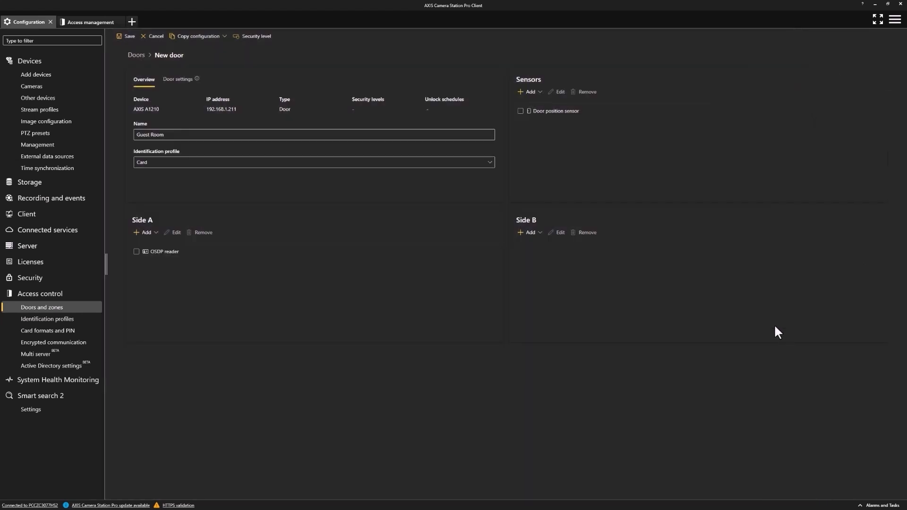
mouse_move(529, 232)
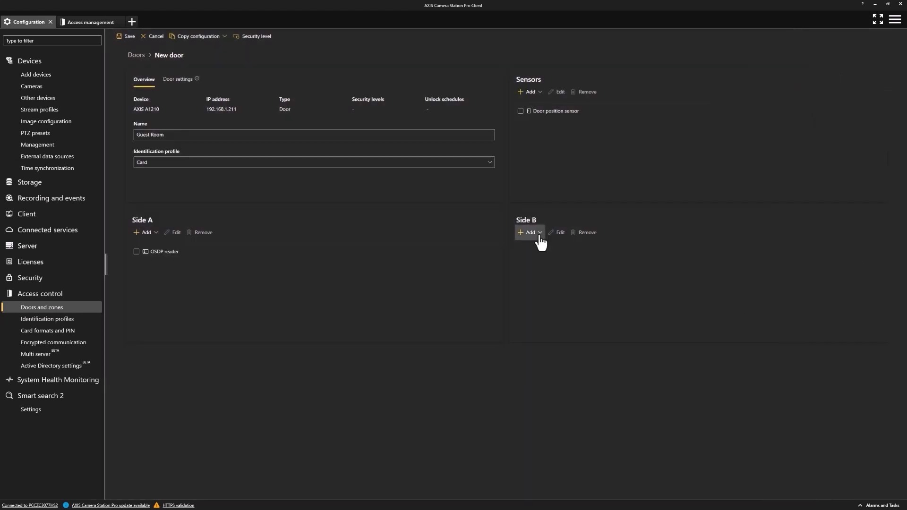
Add a REX device on side B that unlocks the door when its circuit is open
click(528, 232)
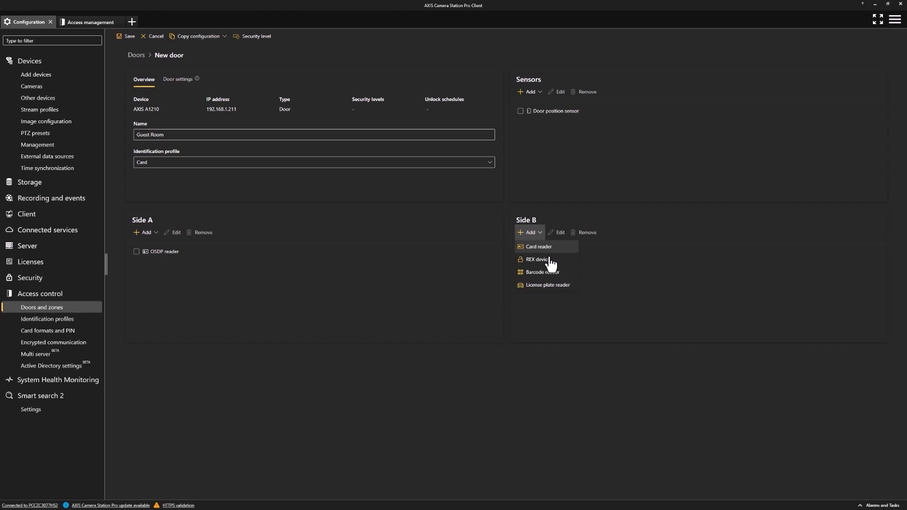
click(536, 260)
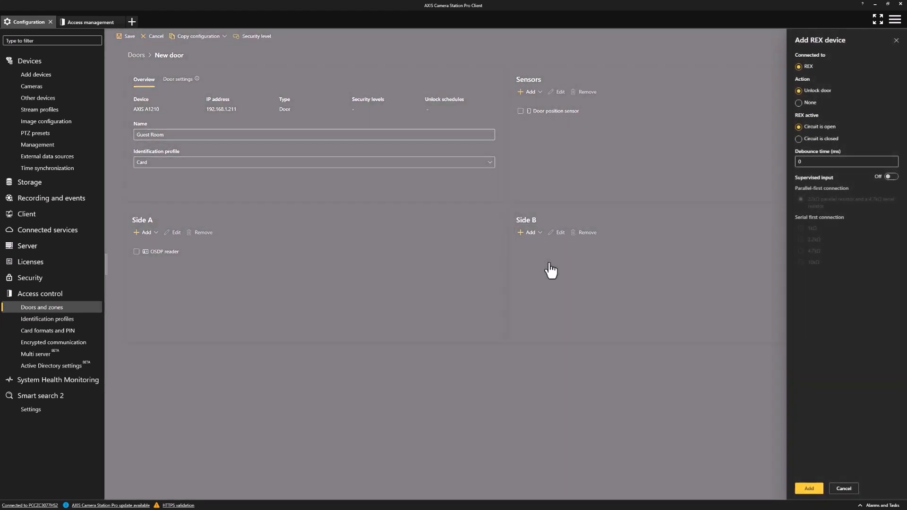
mouse_move(868, 269)
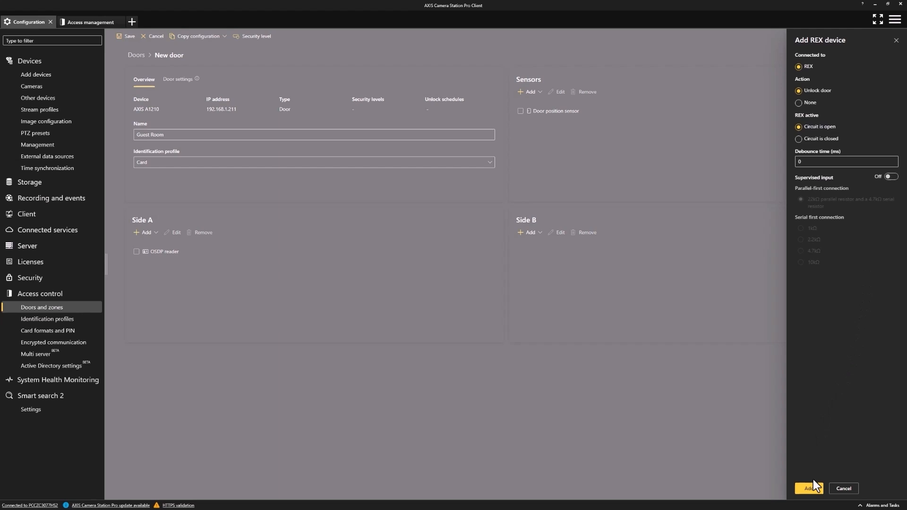
click(807, 489)
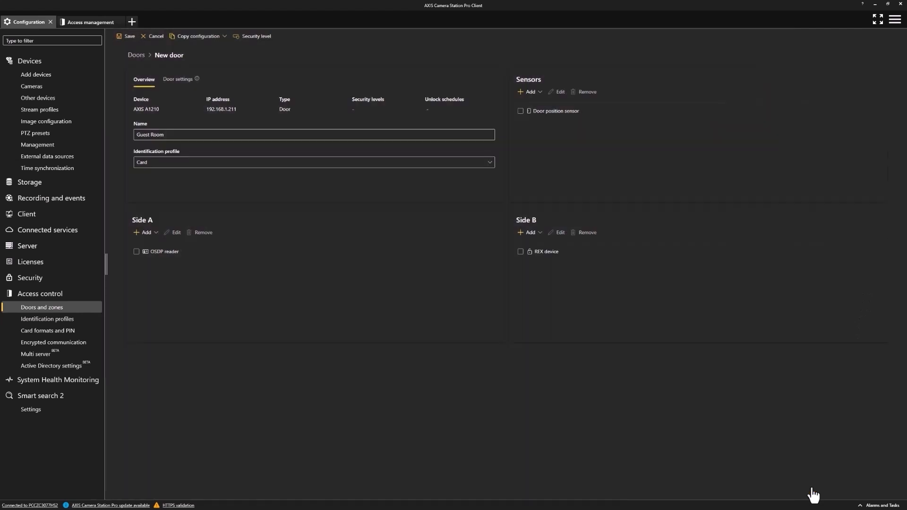
mouse_move(722, 282)
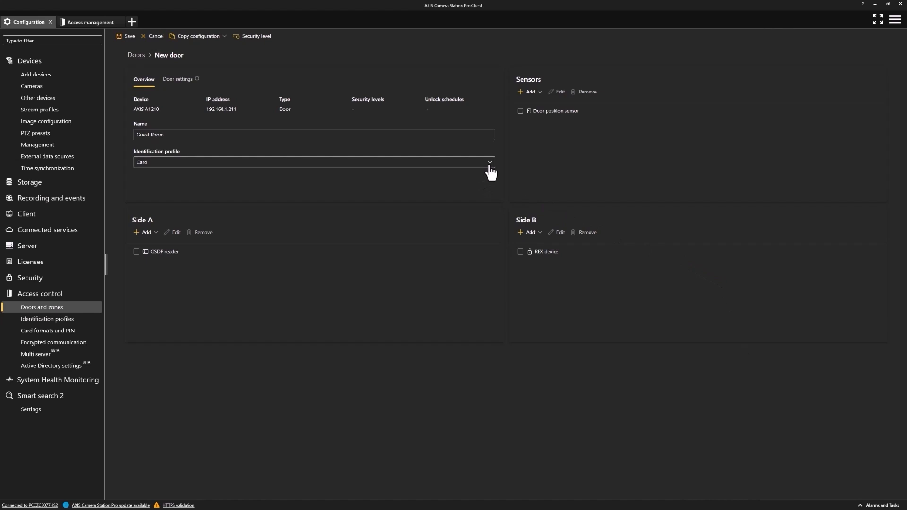
click(314, 163)
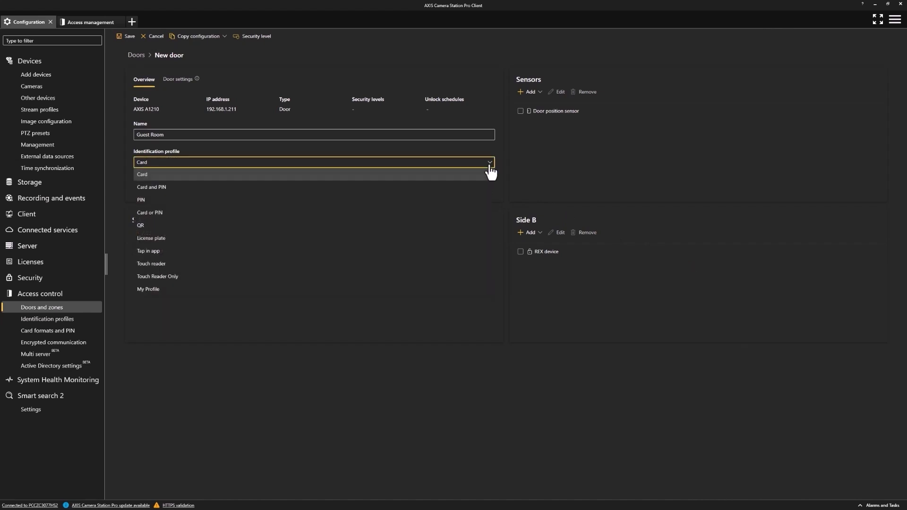
click(142, 175)
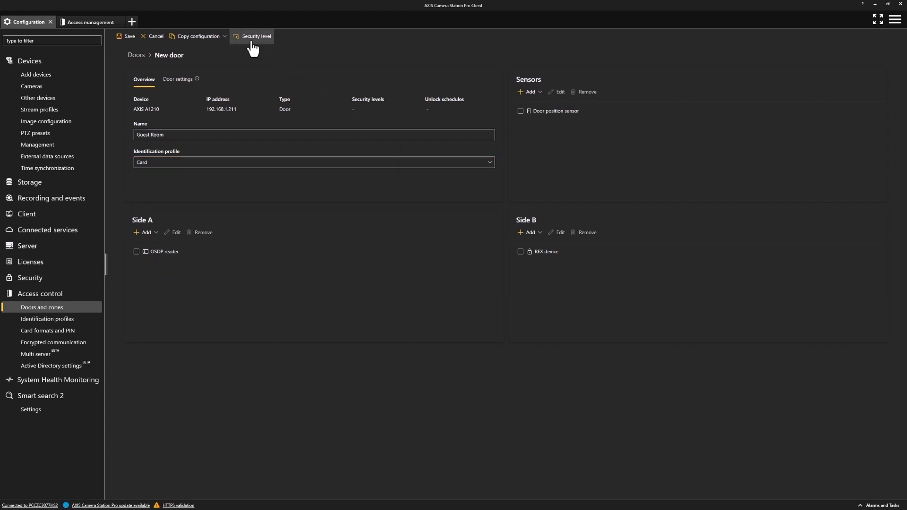
click(256, 36)
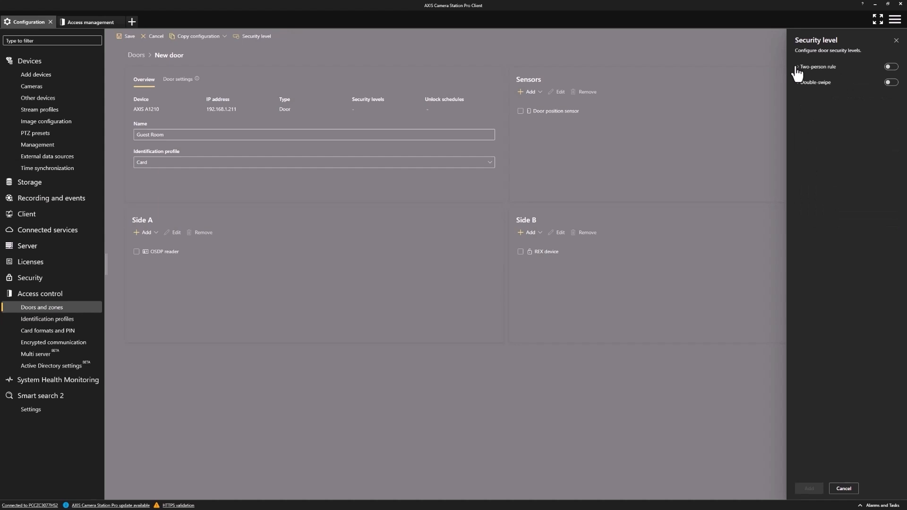
click(816, 82)
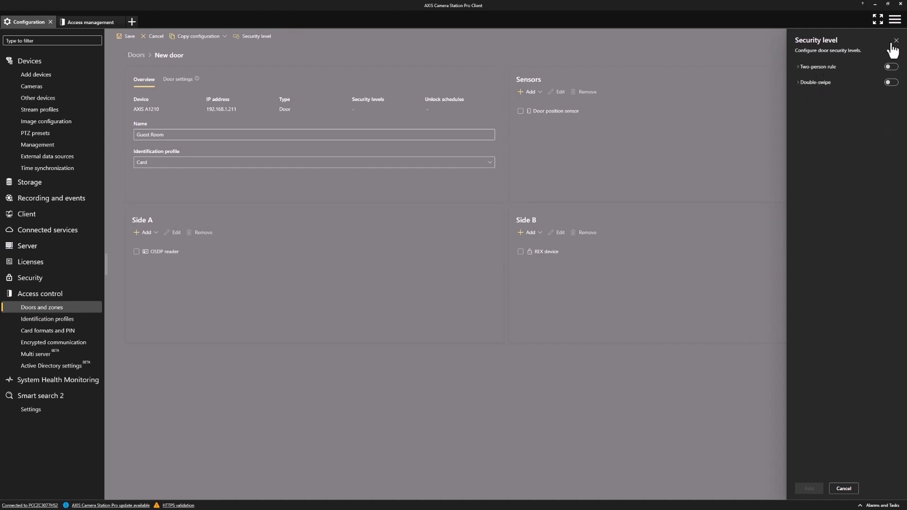
click(896, 40)
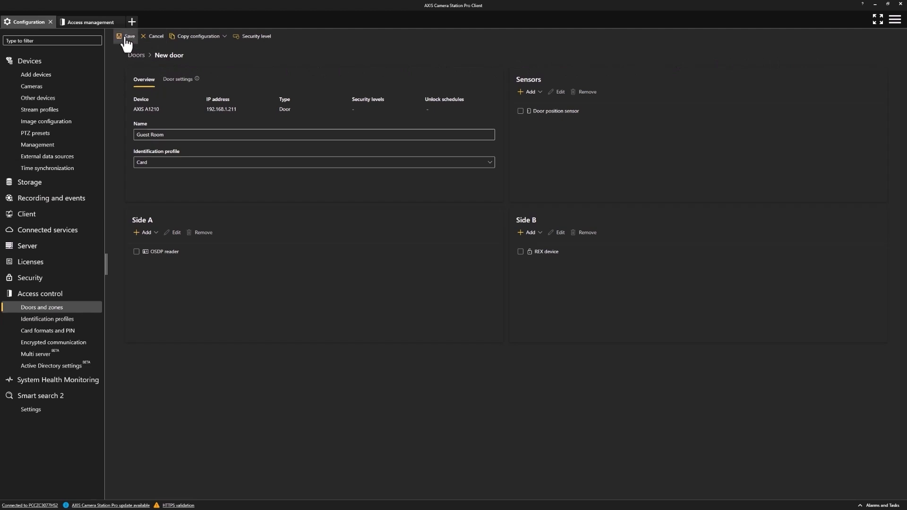
Save the Guest Room door and show the Zones list with its three zones
click(127, 36)
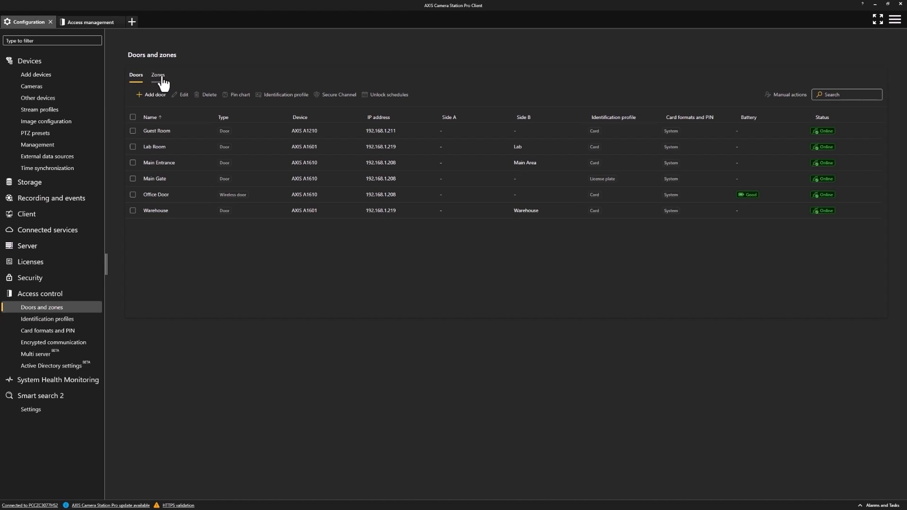
click(157, 75)
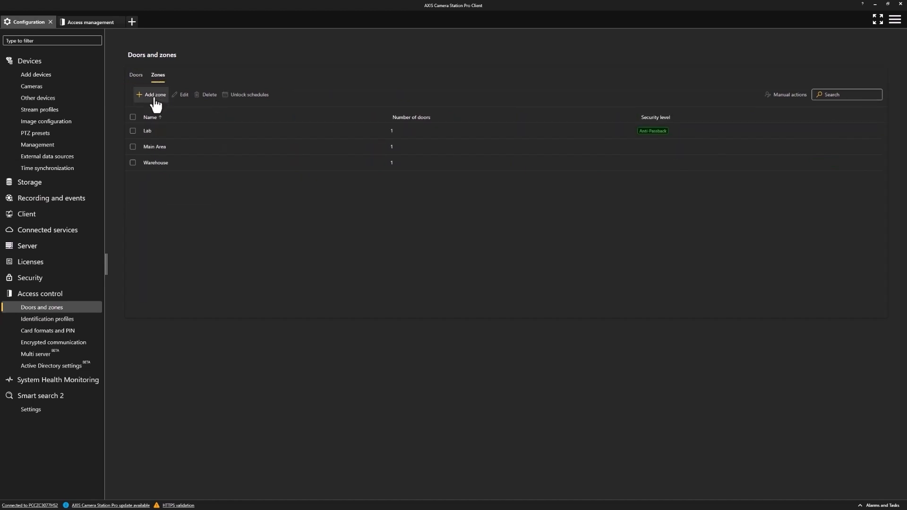
Create a zone named 'Guest Zone' and add the Guest Room door to it
click(154, 95)
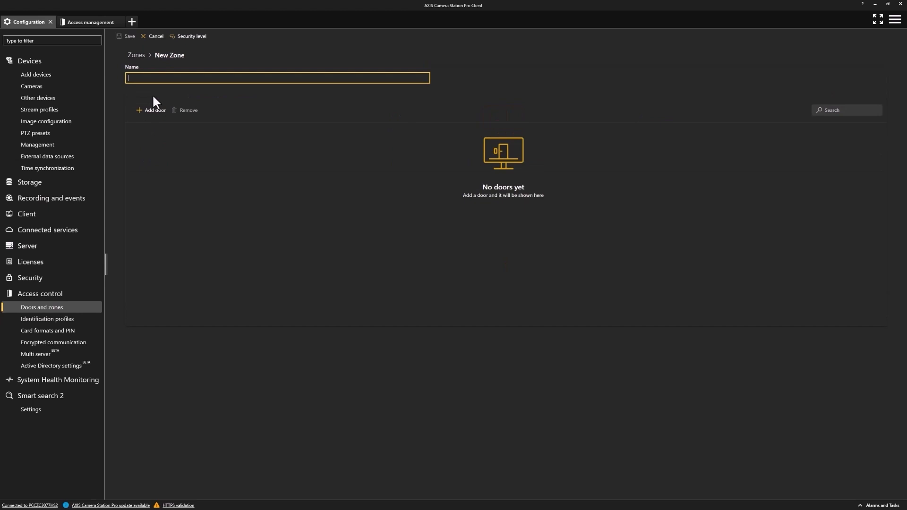
text(Guest)
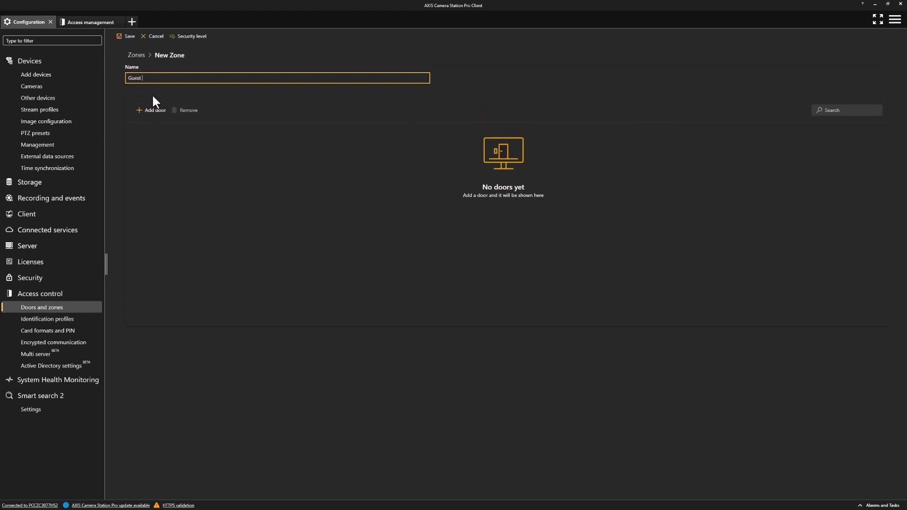
text(Zone)
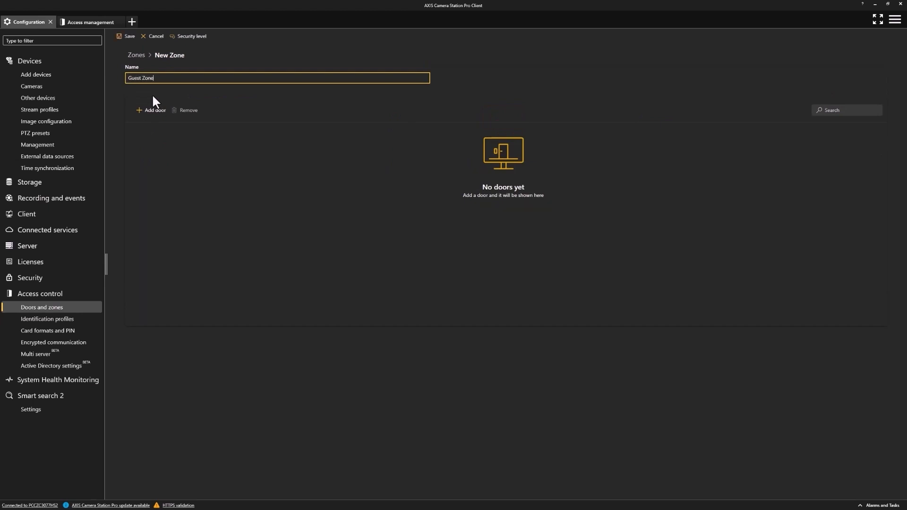
mouse_move(152, 113)
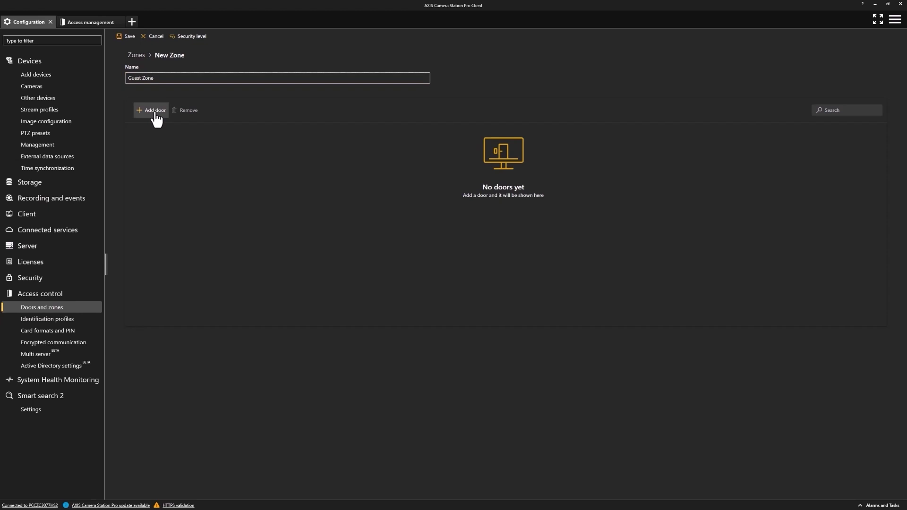
click(151, 111)
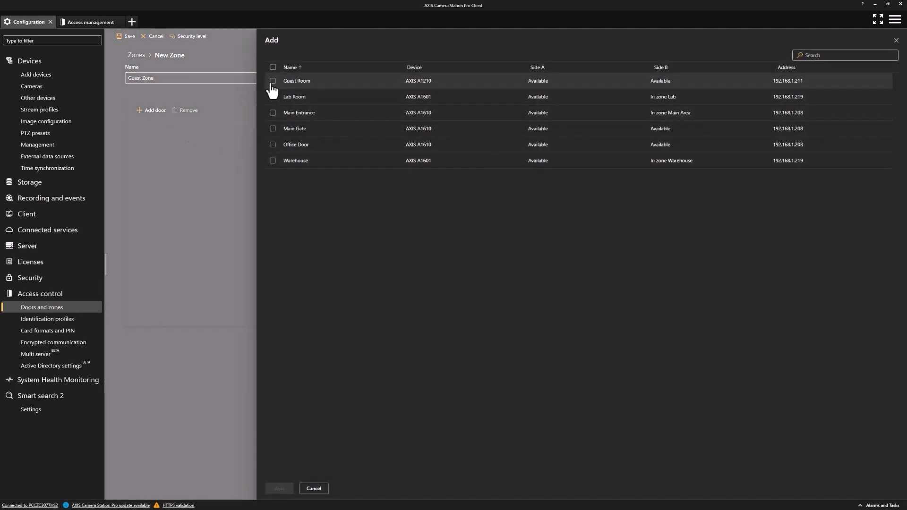
click(273, 81)
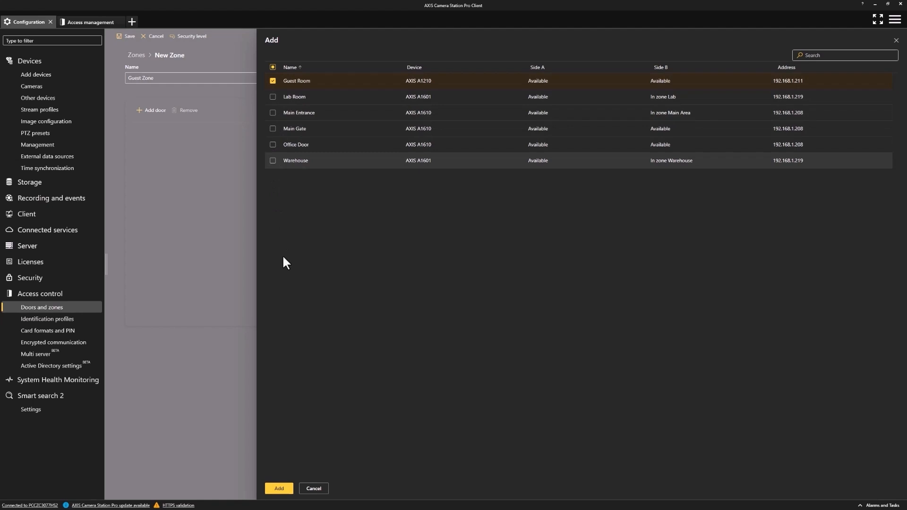
click(279, 488)
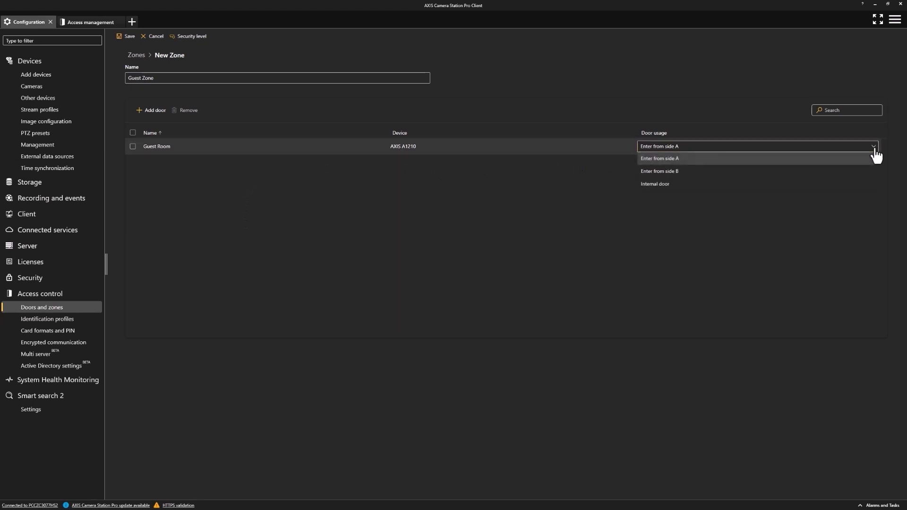
click(659, 159)
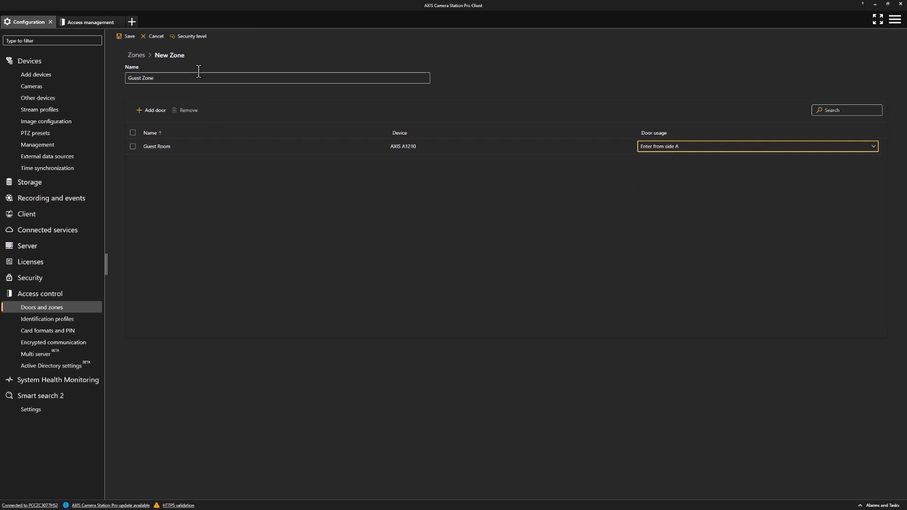
click(191, 36)
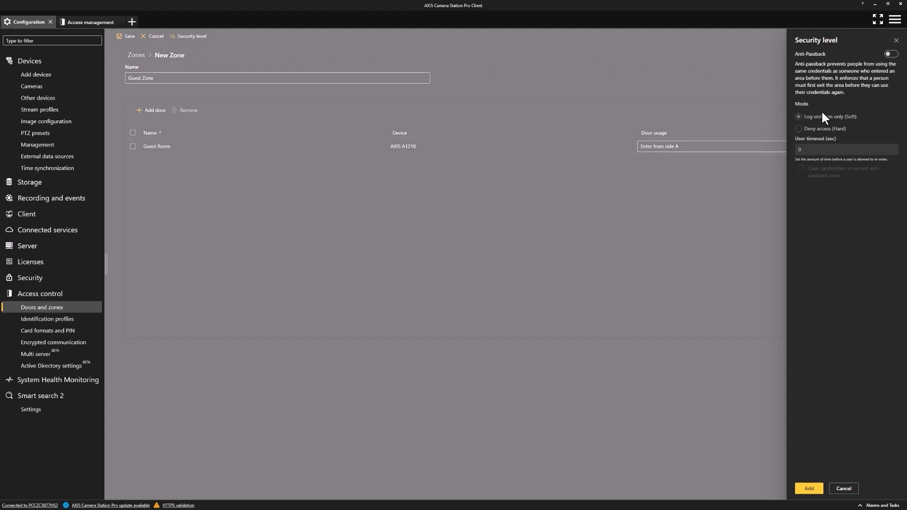
mouse_move(831, 139)
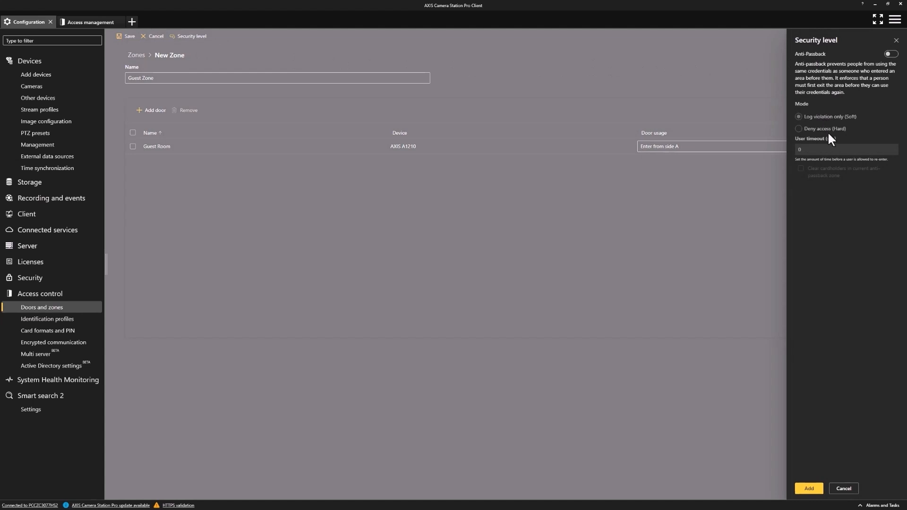
mouse_move(817, 397)
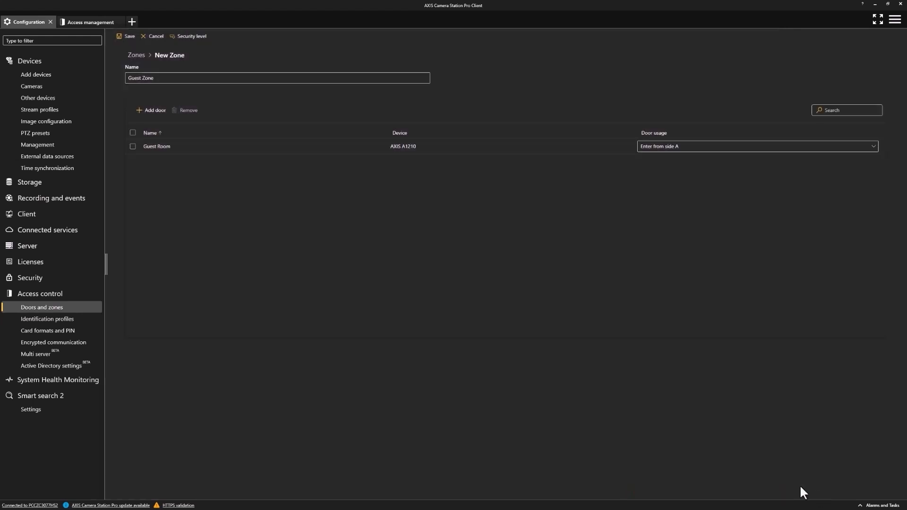
mouse_move(134, 52)
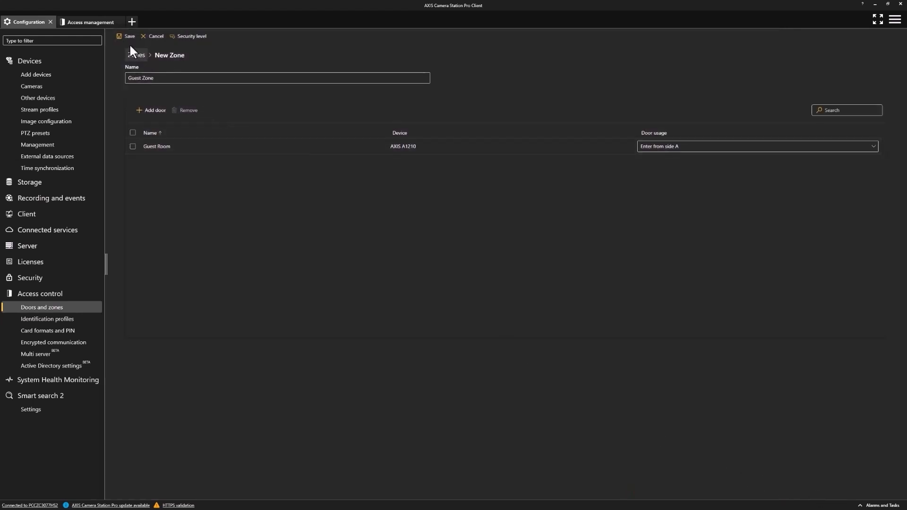